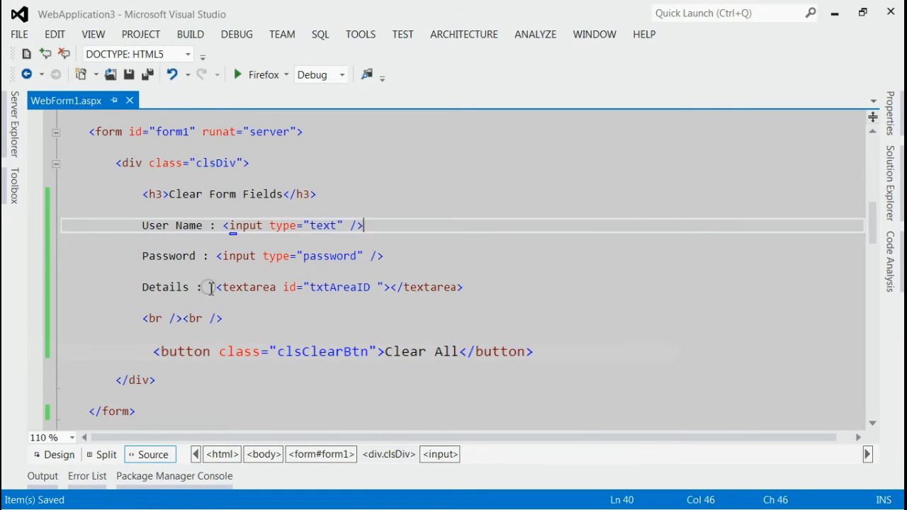
- Select the User Name input markup and run the web form in Firefox
left_click_drag(142, 226, 363, 225)
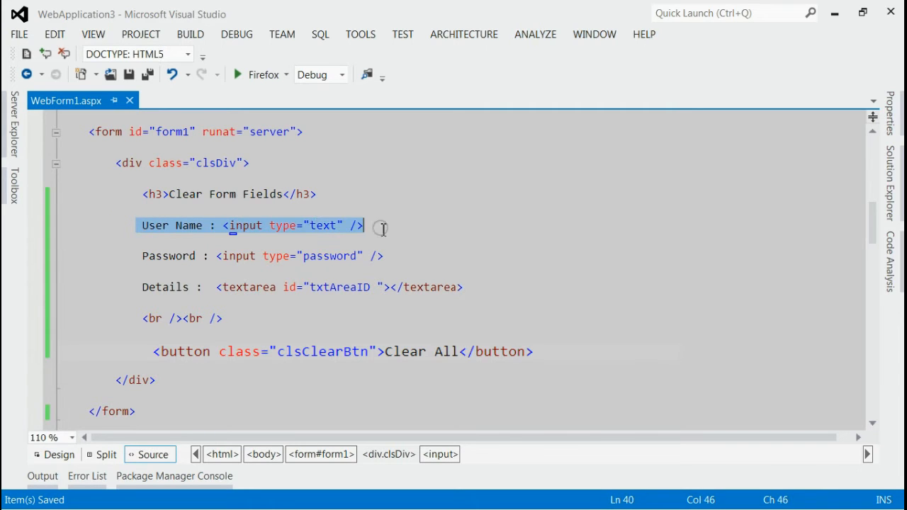
left_click(382, 256)
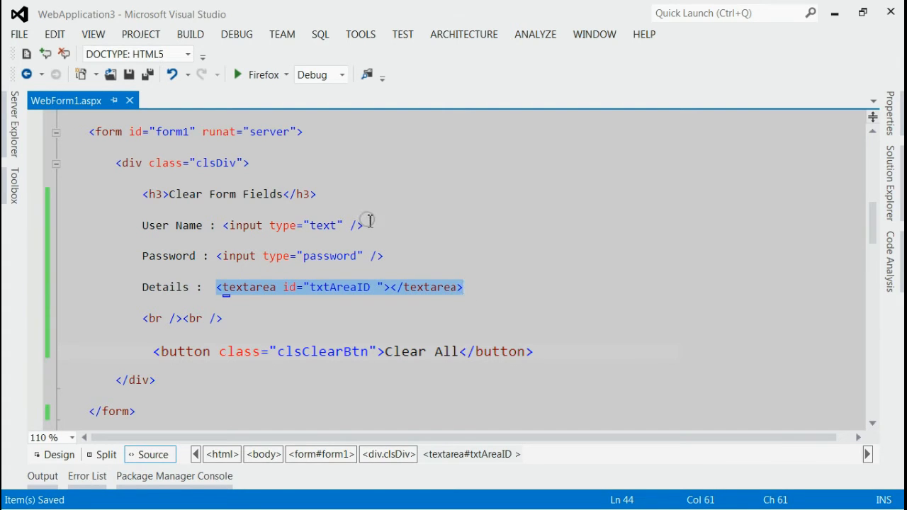
mouse_move(245, 81)
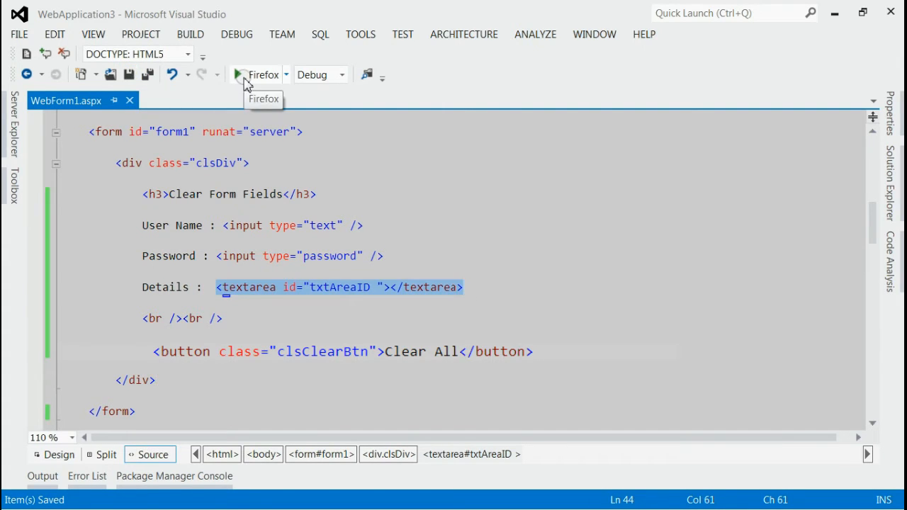
left_click(239, 74)
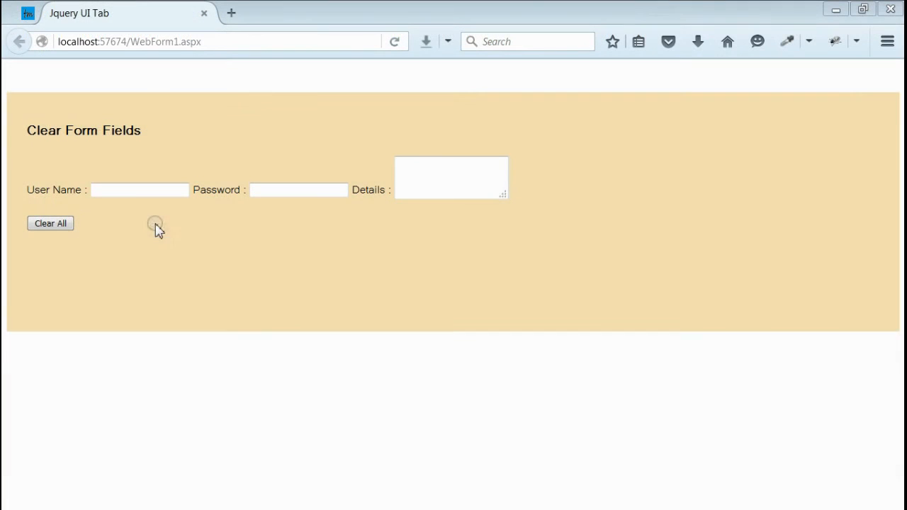
- Enter 'ttt' as User Name, 'fbgf' as Password and 'hjh' as Details
left_click(140, 190)
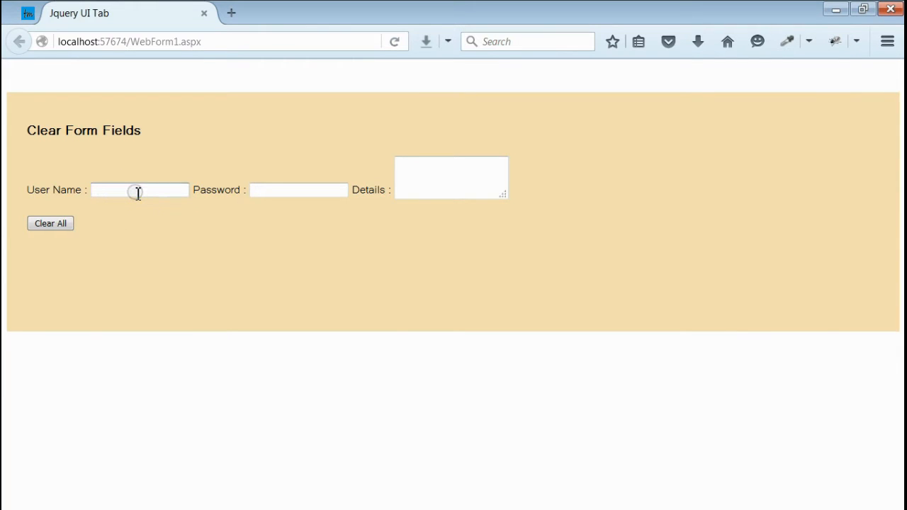
type("ttt")
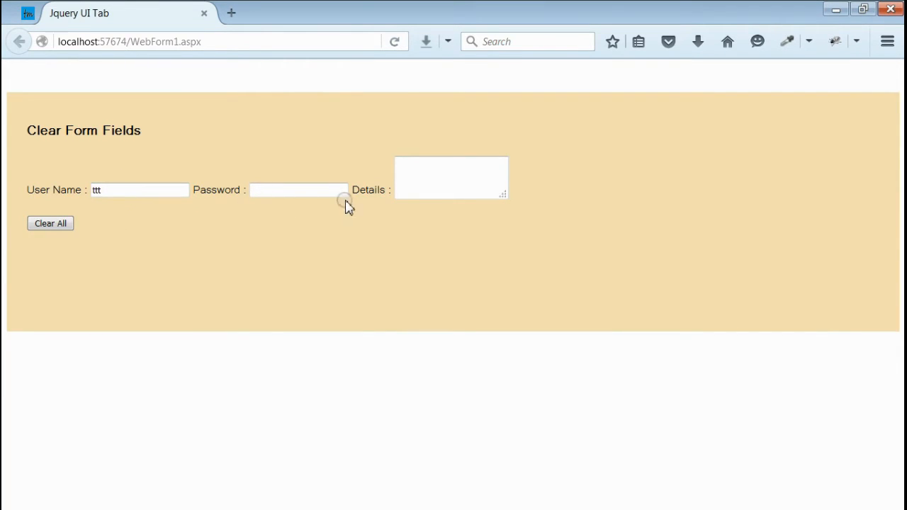
left_click(297, 190)
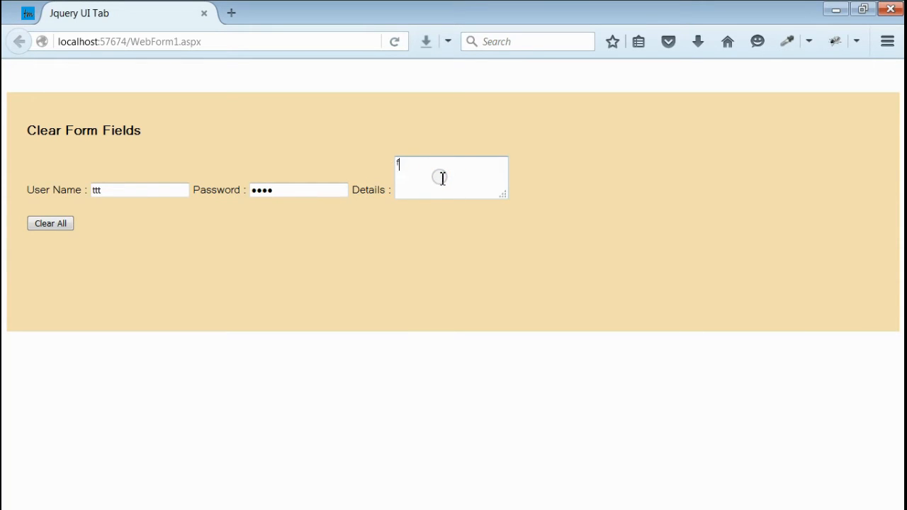
type("fbgf")
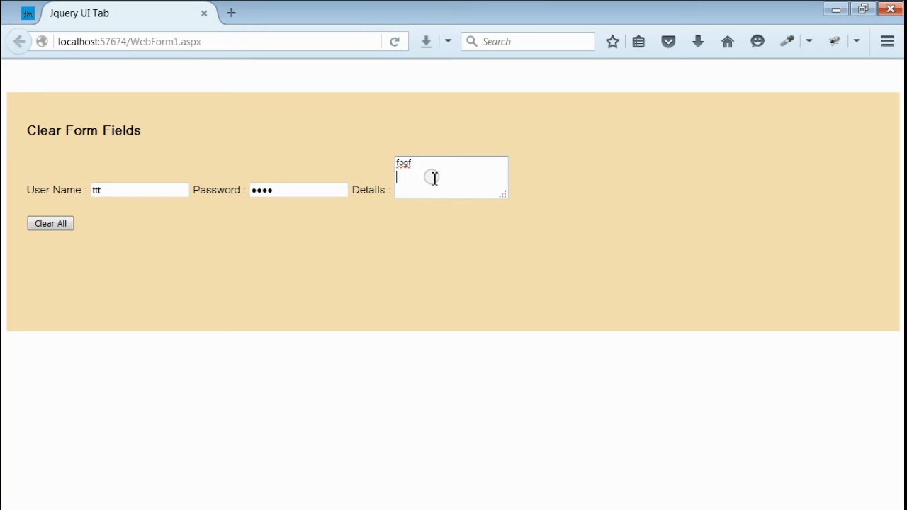
type("hjh")
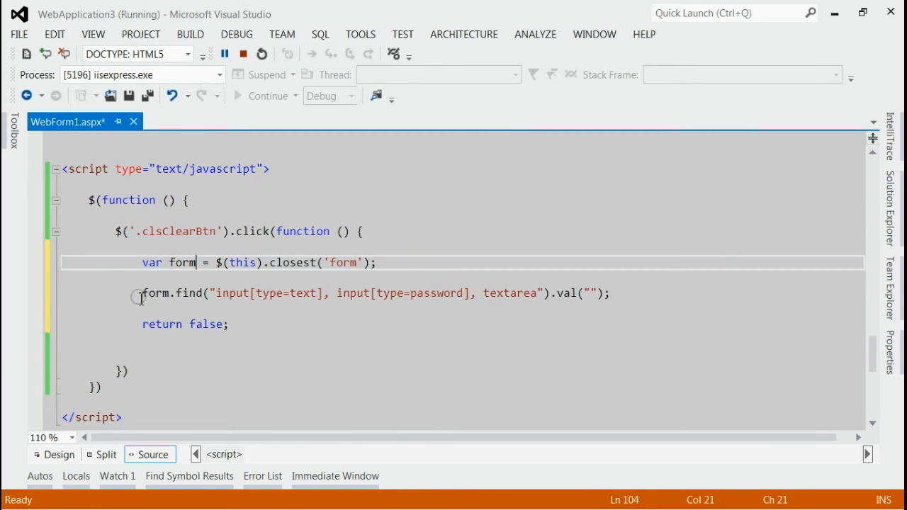
- Highlight the form variable and the input[type=text] selector in the jQuery script
double_click(170, 292)
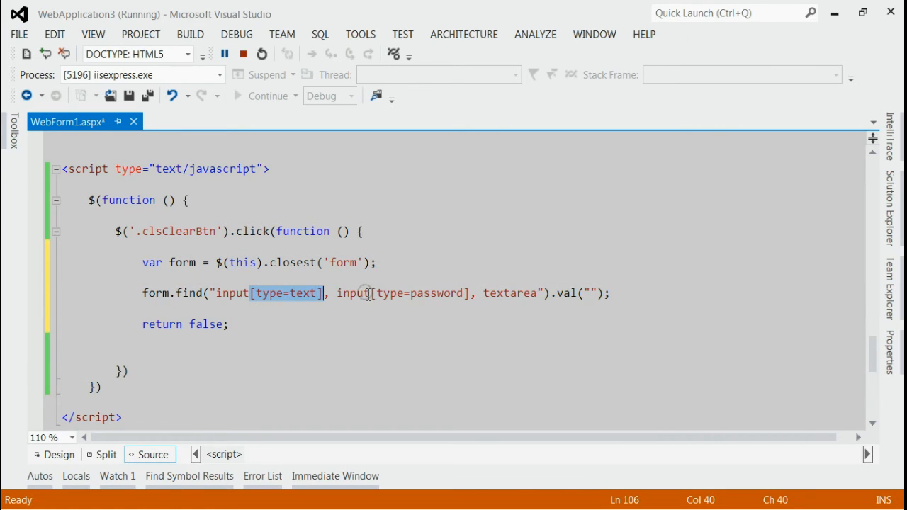
double_click(510, 293)
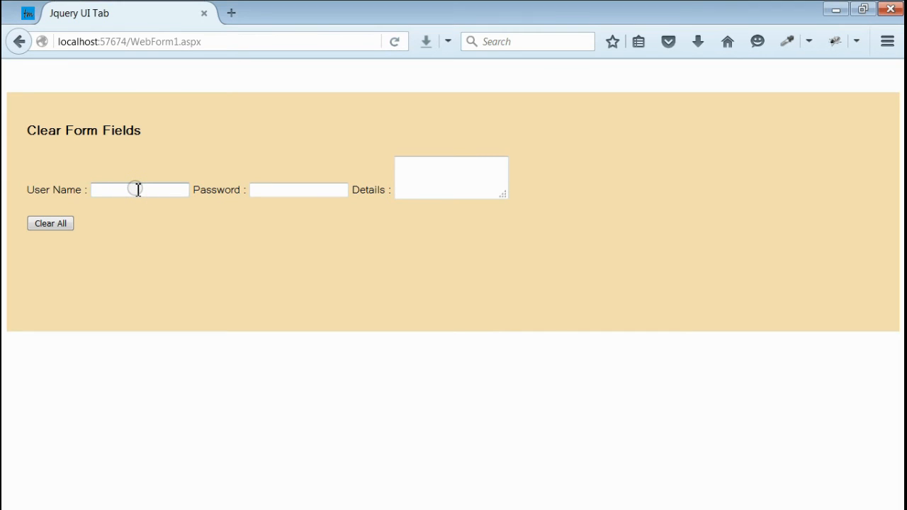
- Enter 'text', 'vdv', 'fvdvfwe', empty them with Clear All, and dismiss the remember-login popup
type("text")
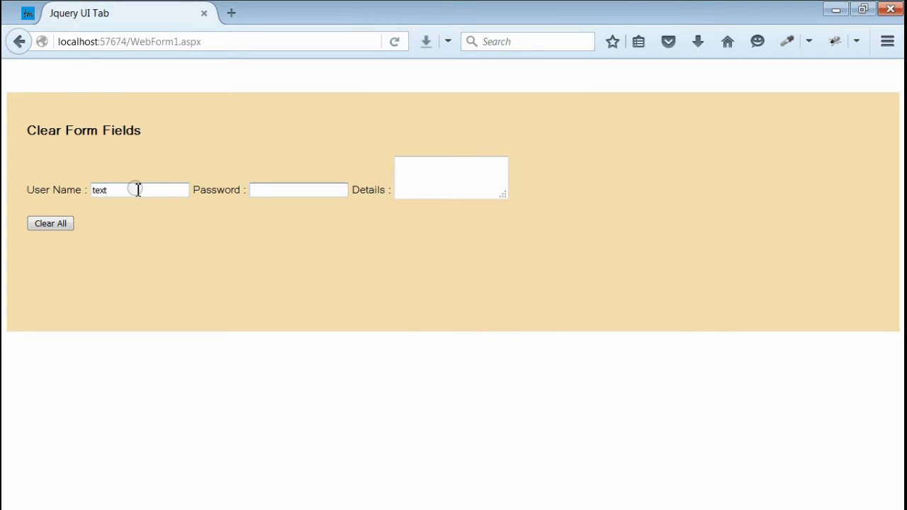
type("vdv")
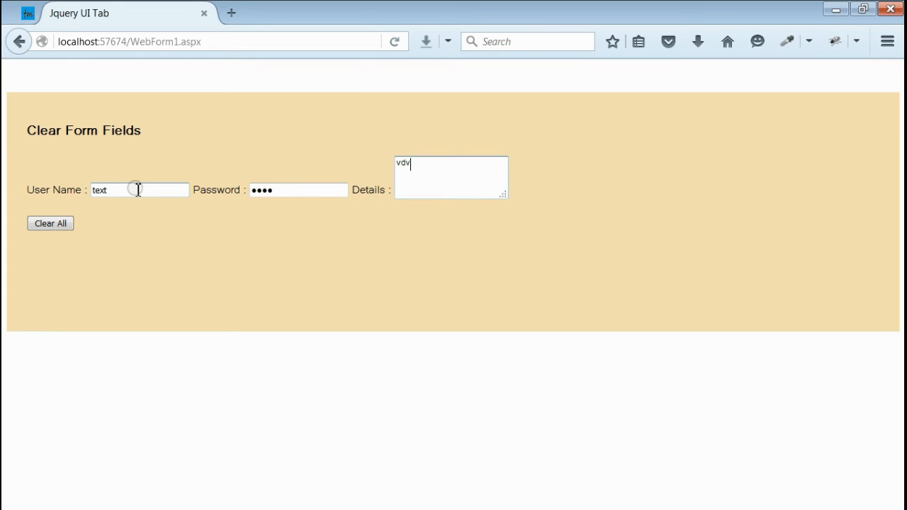
type("fvdvfwe")
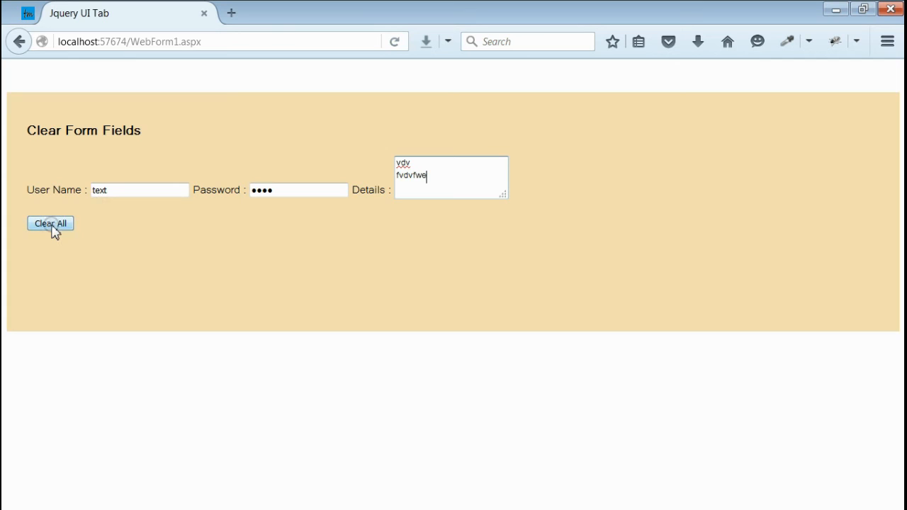
left_click(50, 223)
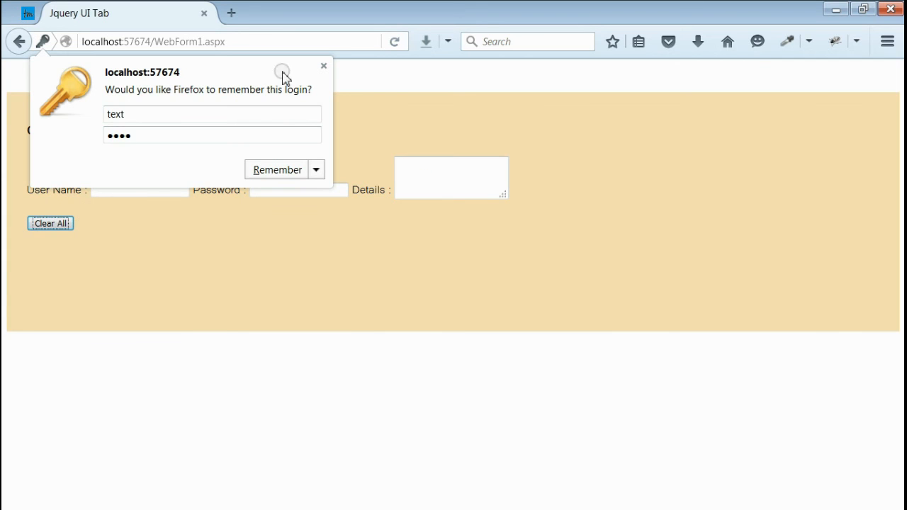
left_click(323, 66)
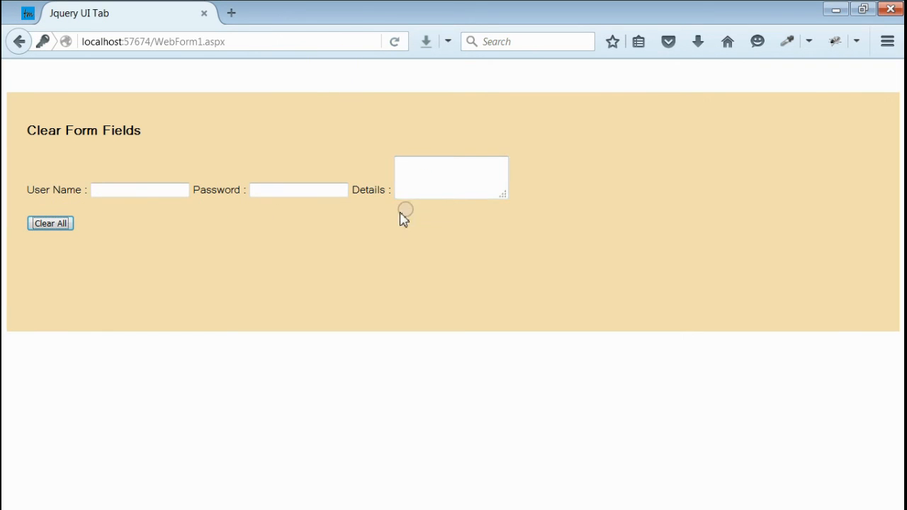
mouse_move(309, 216)
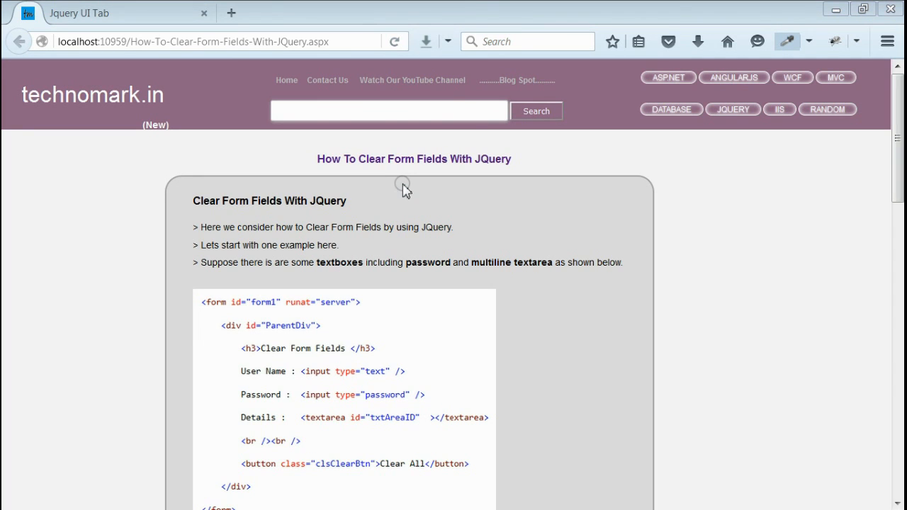
mouse_move(450, 241)
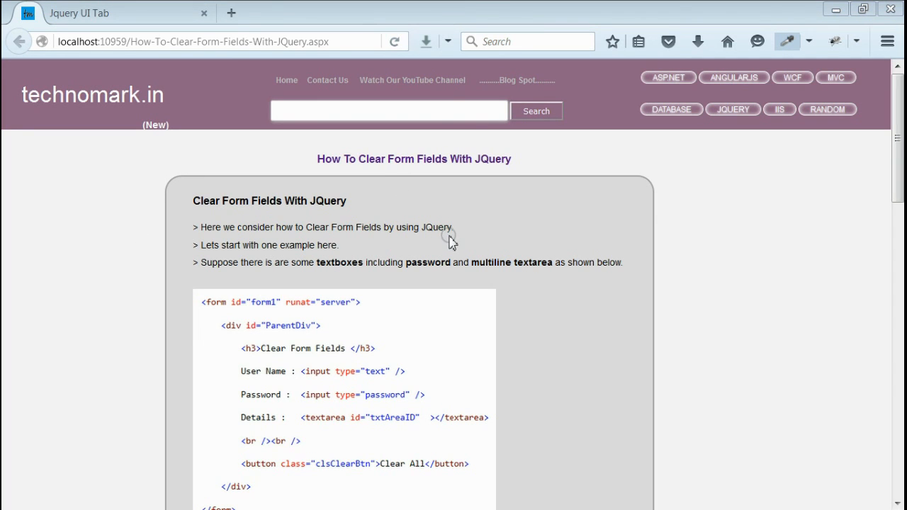